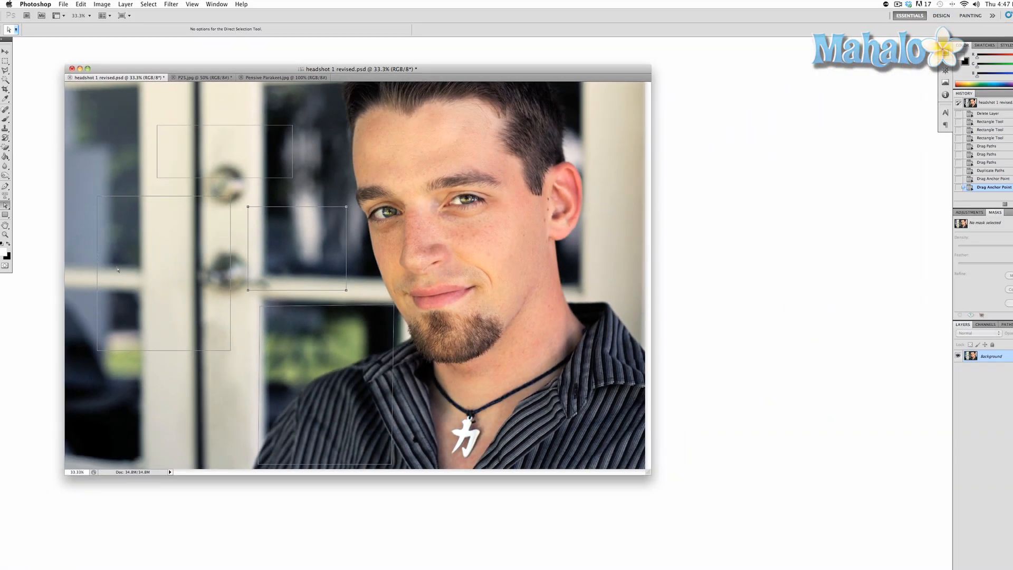
pyautogui.click(6, 30)
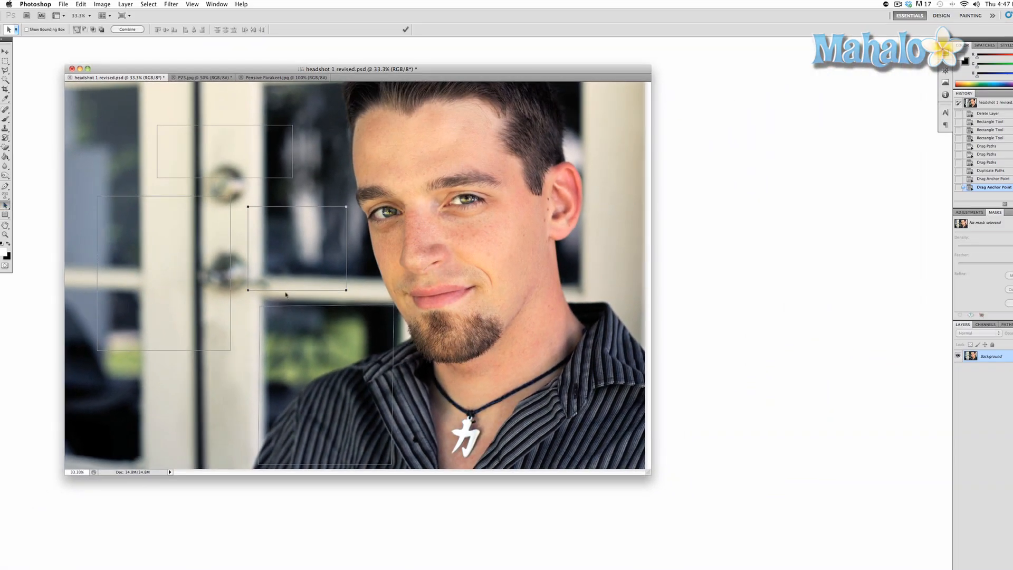